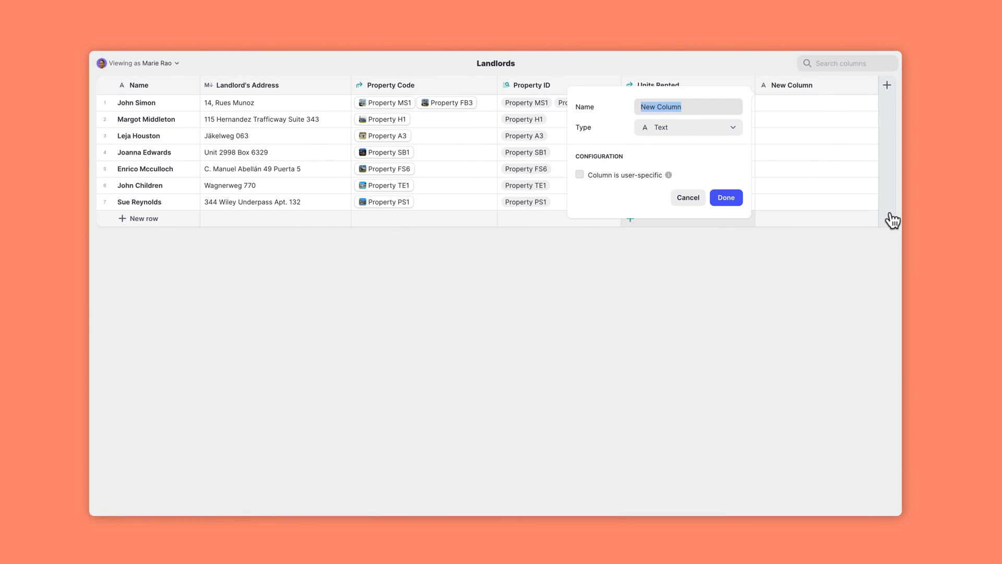
Name the new Landlords column 'Monthly Rental Income' and reach the column type list
{"action": "type", "text": "Monthly Rental Income"}
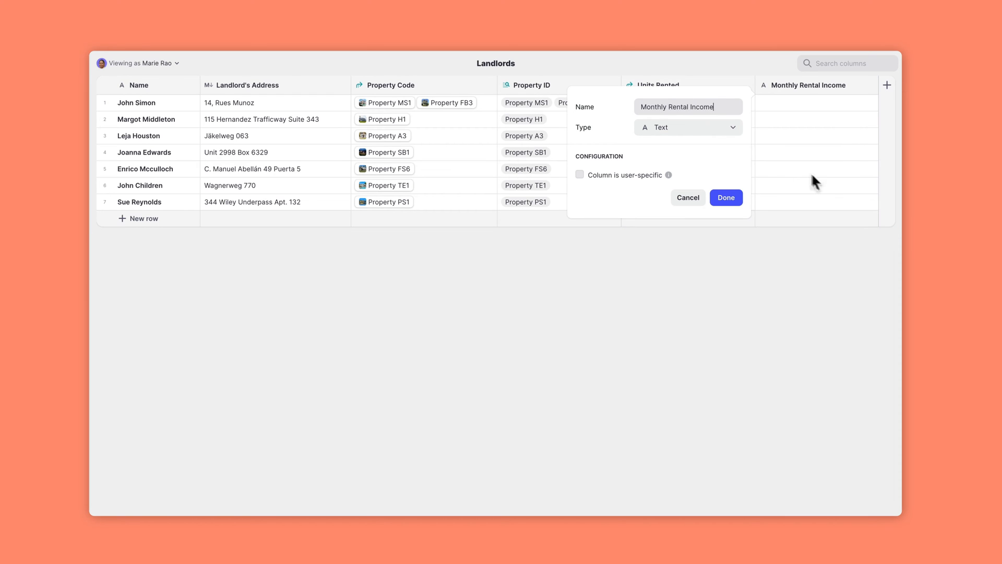
{"action": "left_click", "coordinate": [688, 127]}
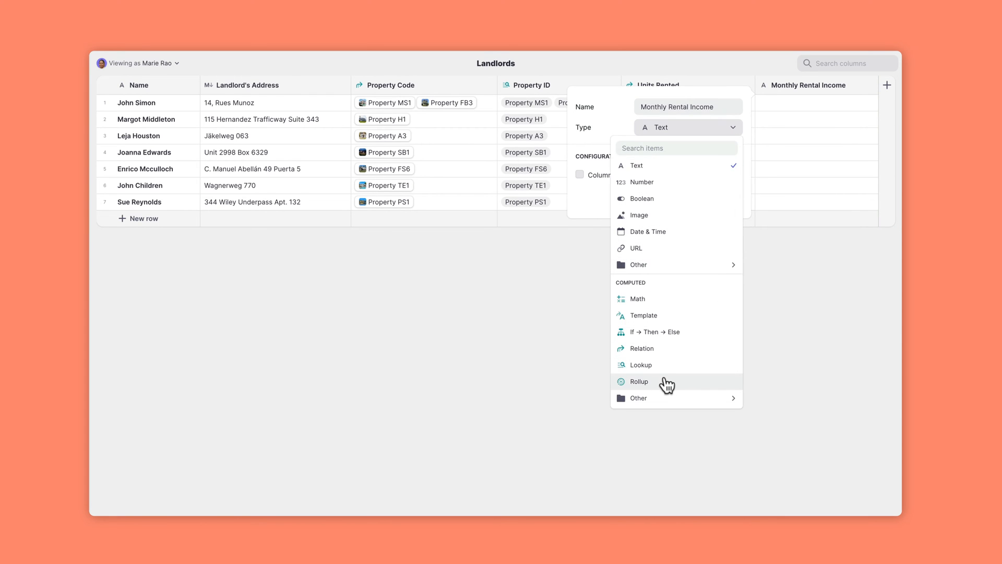
Choose Rollup summarizing Units Rented > Monthly rent with Sum instead of Count
{"action": "left_click", "coordinate": [639, 381]}
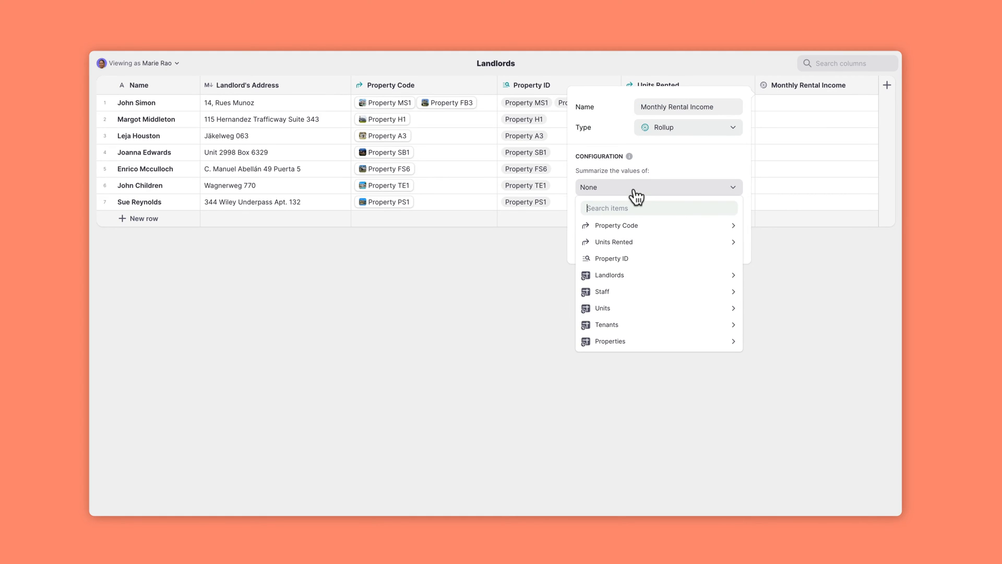
{"action": "mouse_move", "coordinate": [636, 225]}
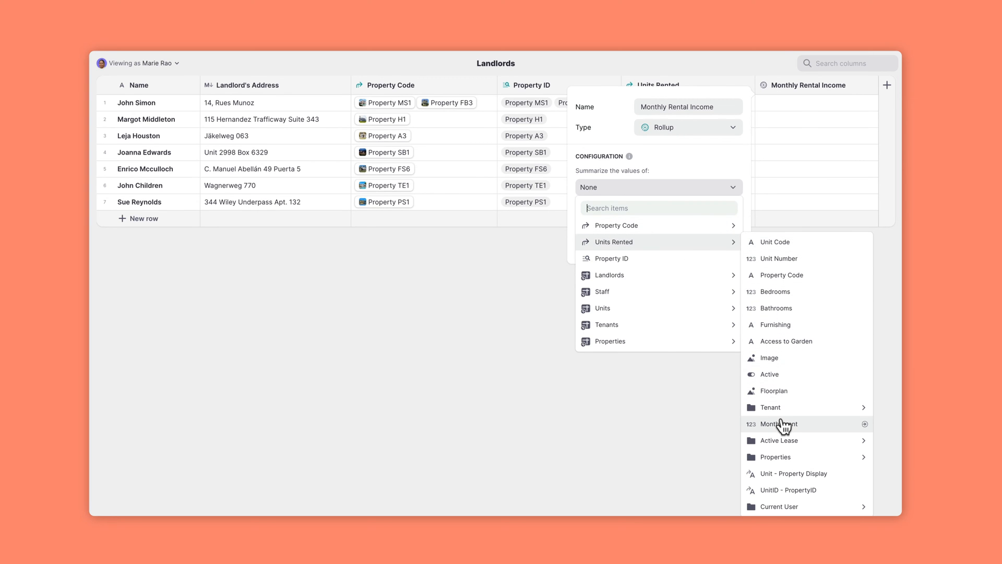
{"action": "left_click", "coordinate": [777, 424]}
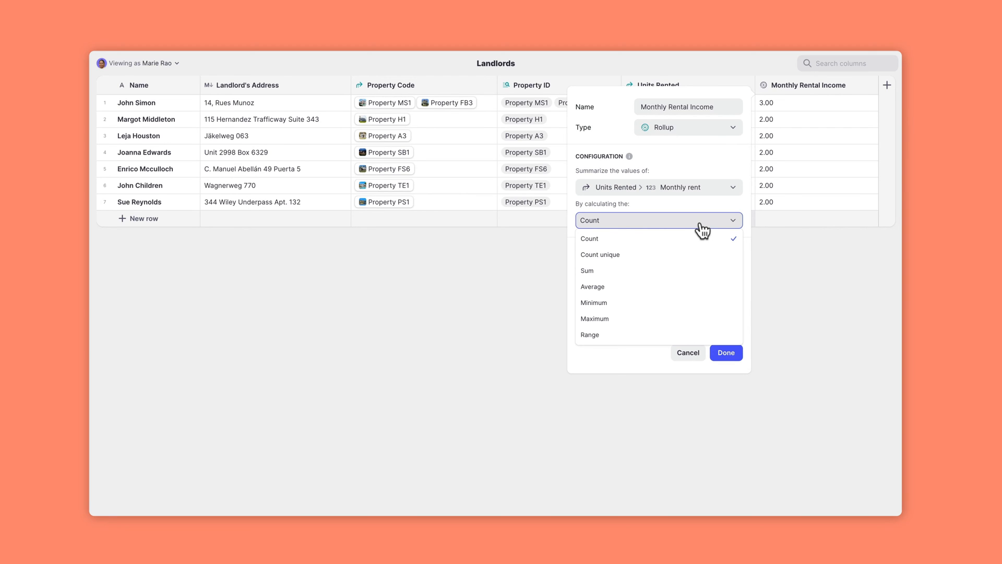
{"action": "mouse_move", "coordinate": [697, 275]}
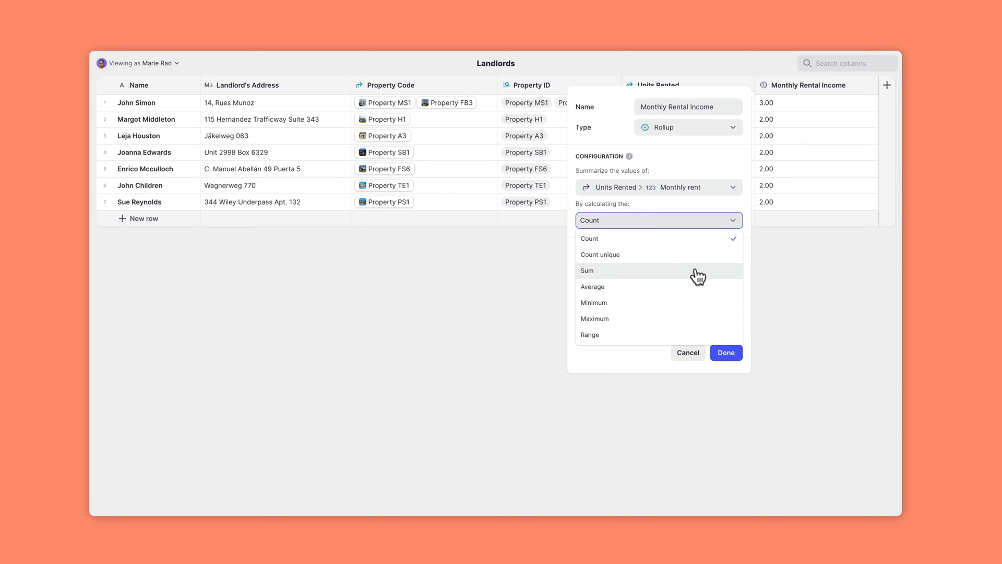
{"action": "left_click", "coordinate": [585, 269]}
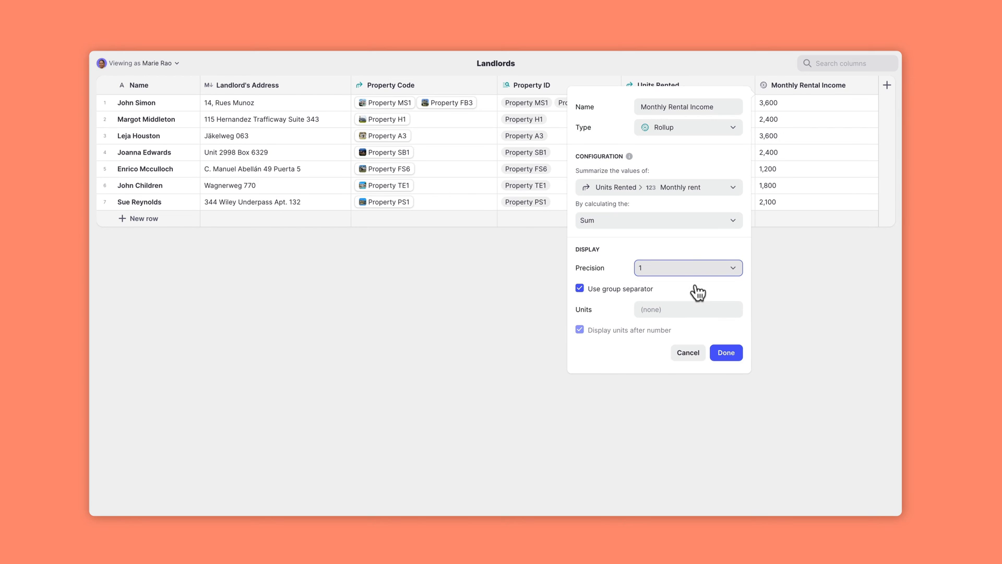
{"action": "mouse_move", "coordinate": [619, 293]}
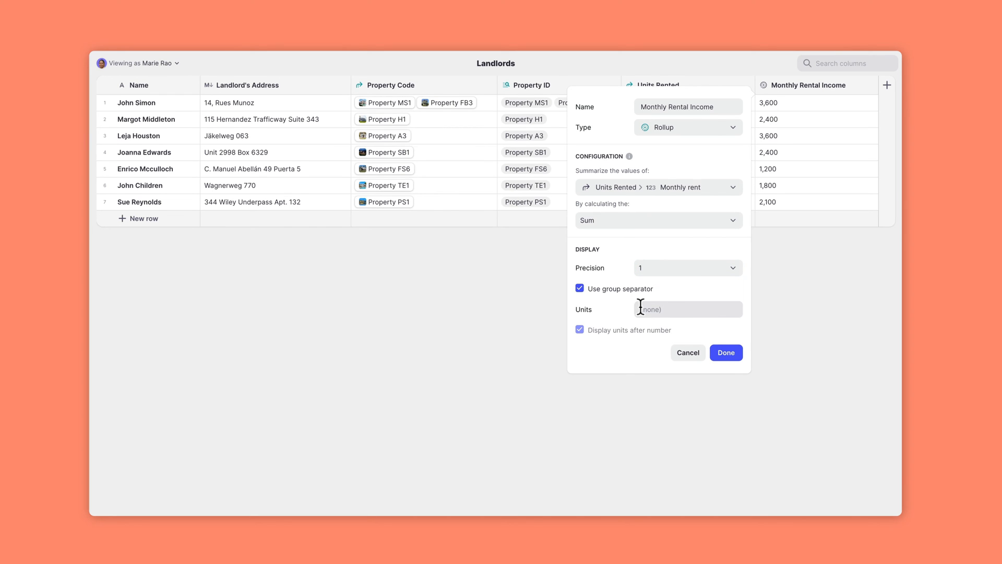
Set the units to $ displayed before each total, e.g. $3,600
{"action": "left_click", "coordinate": [579, 330]}
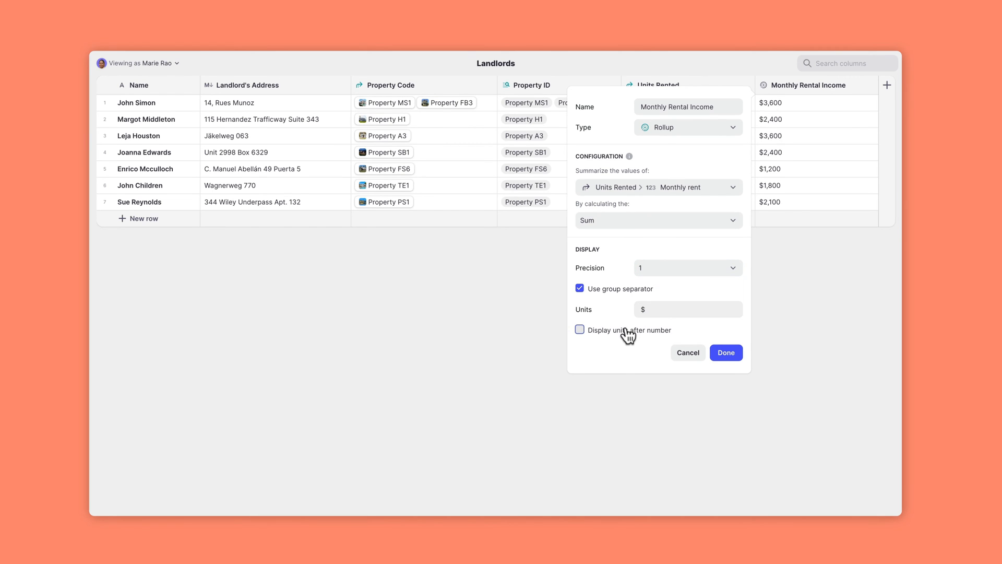